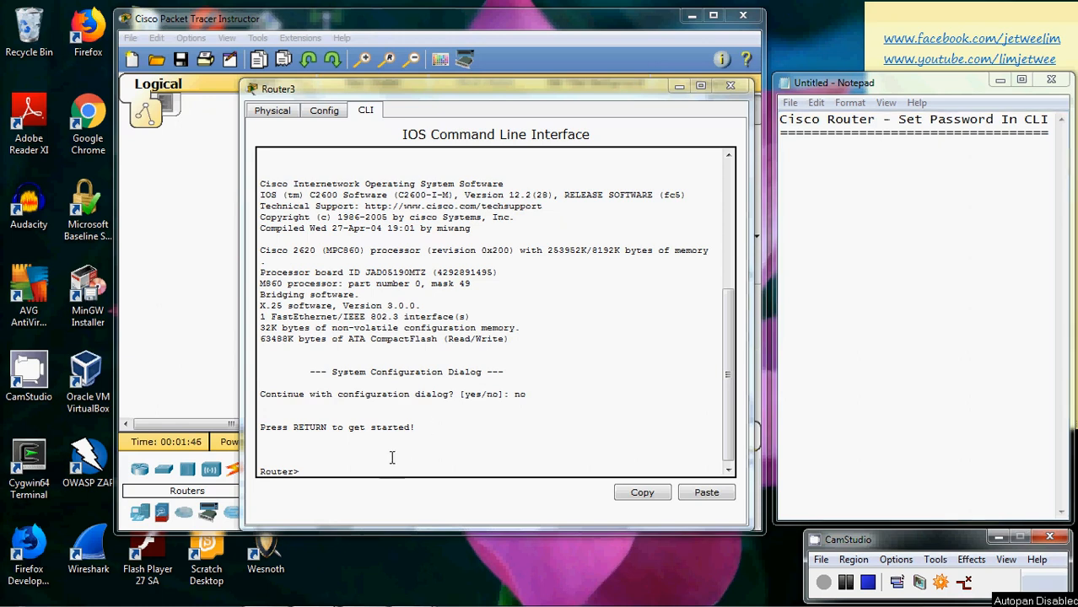
Run enable, then config terminal, to reach Router3's global configuration prompt
key("Return")
type("enable")
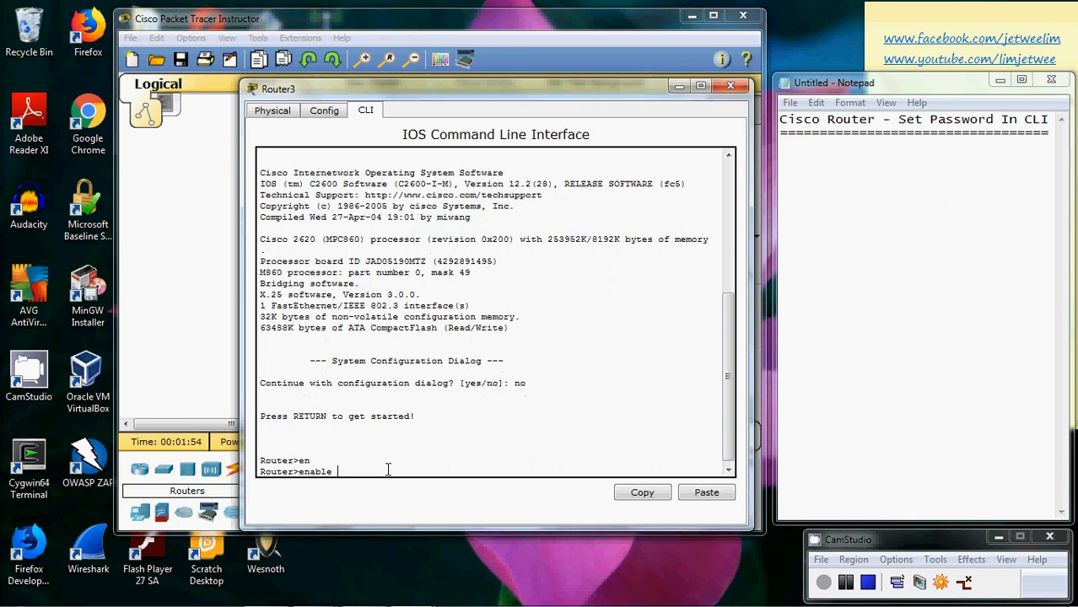
key("Return")
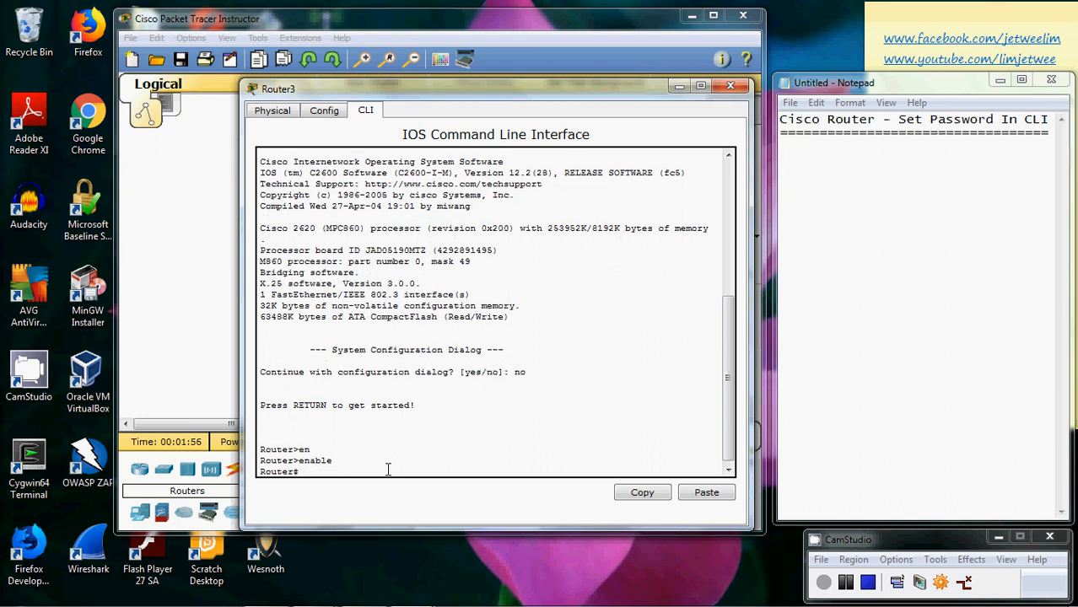
type("config")
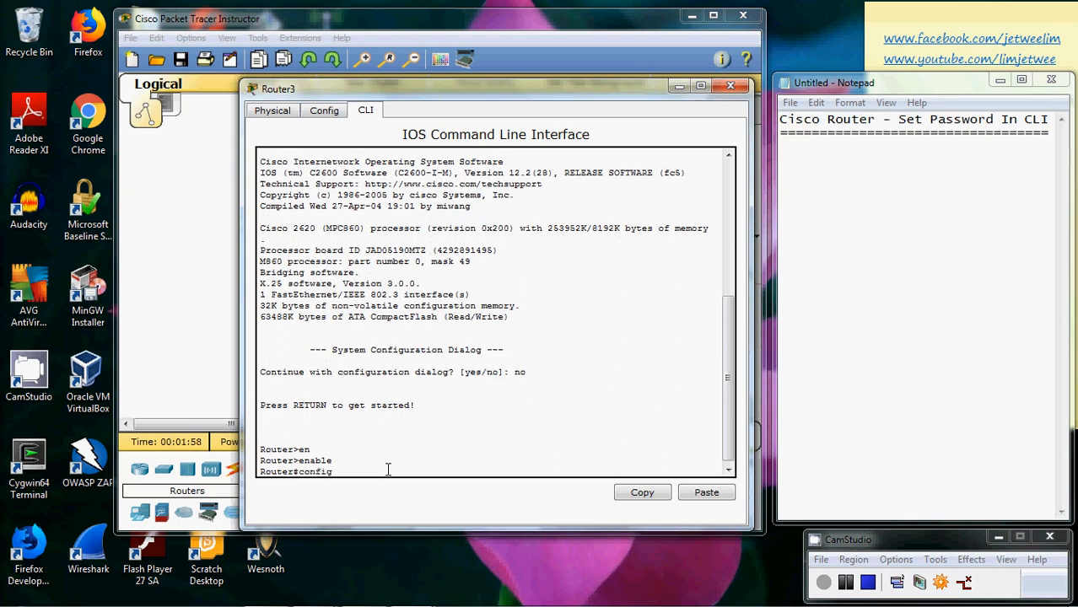
type("terminal")
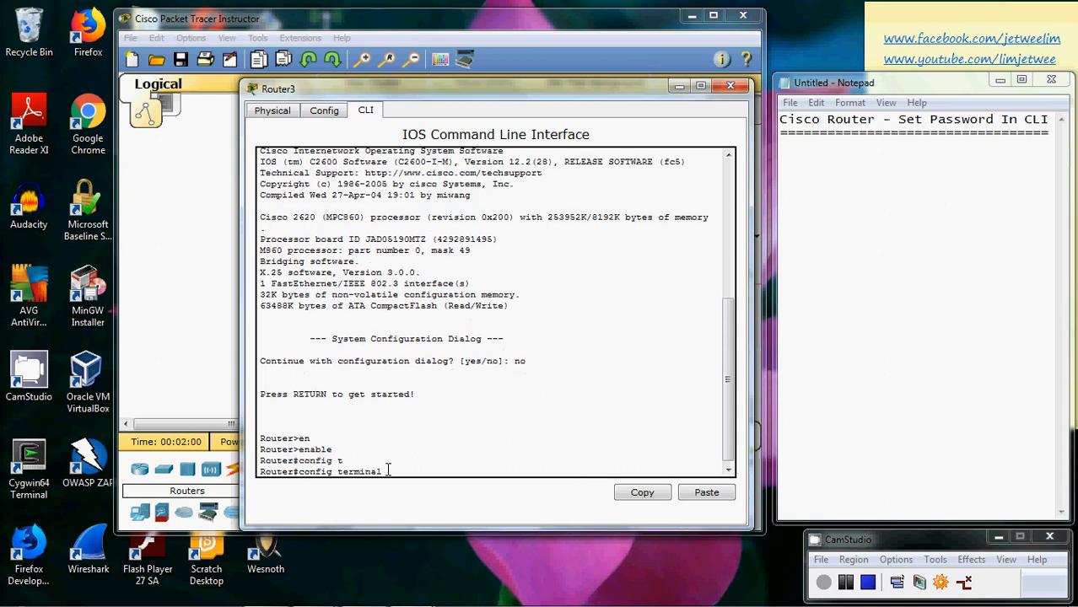
key("Return")
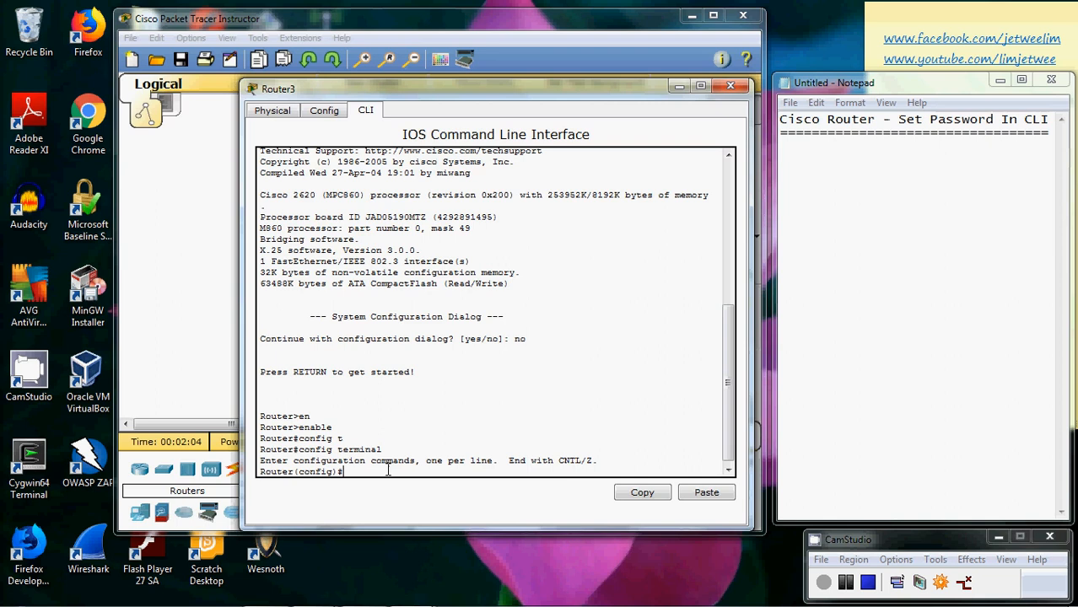
Configure an enable secret password on Router3 from global configuration mode
type("enable")
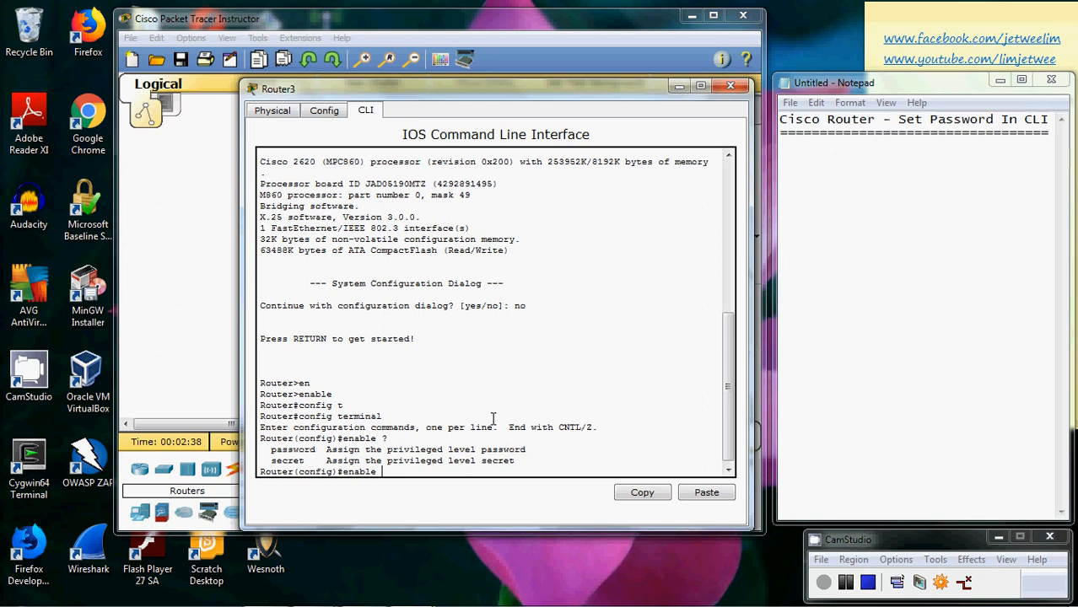
type("secret")
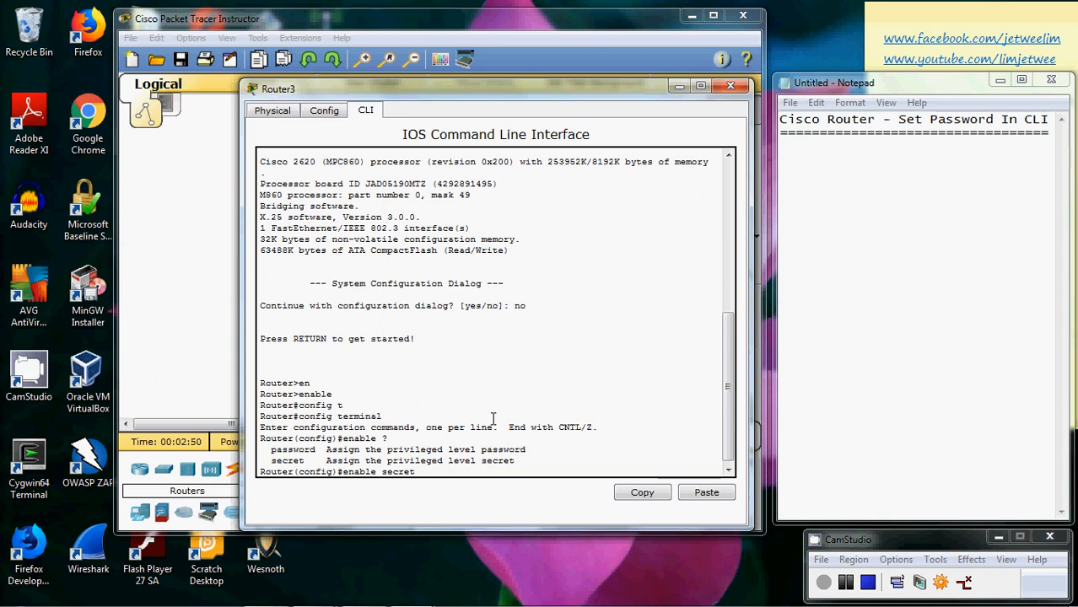
type("limjw")
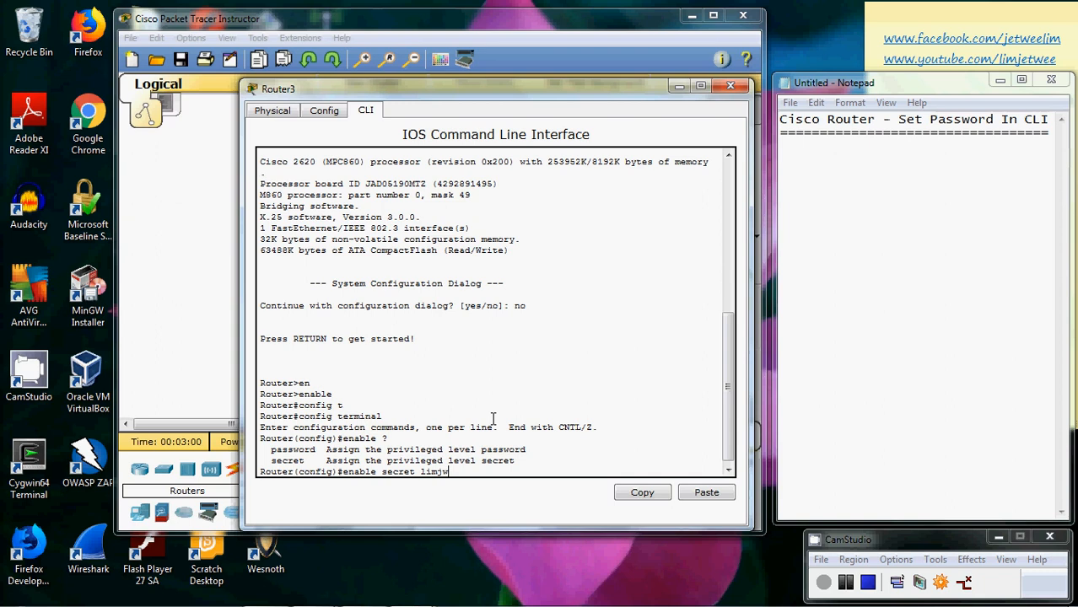
key("Return")
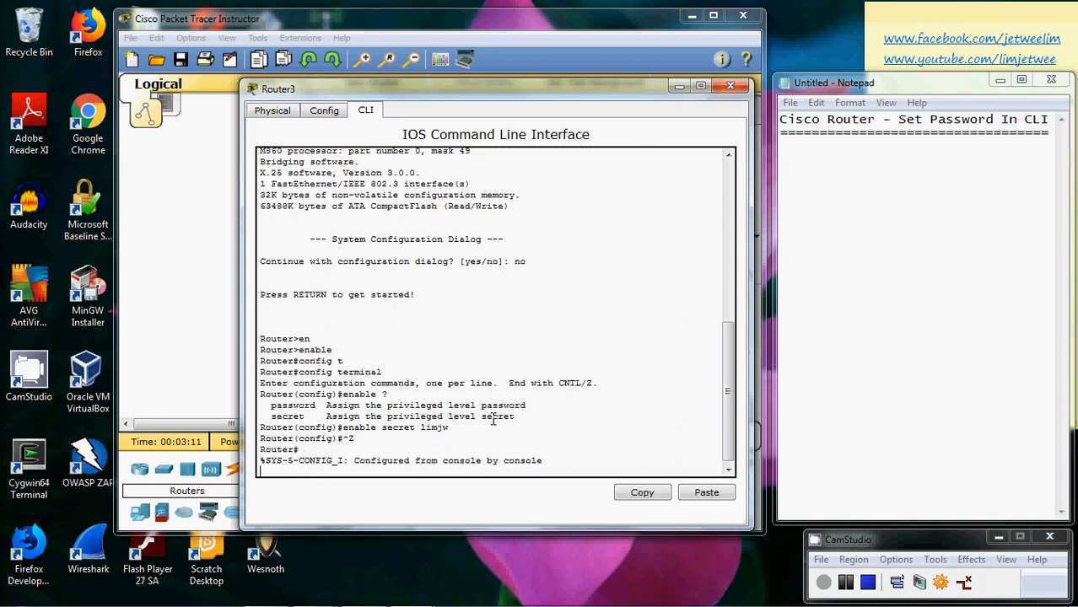
Exit Router3's privileged console session with the exit command
type("er#e")
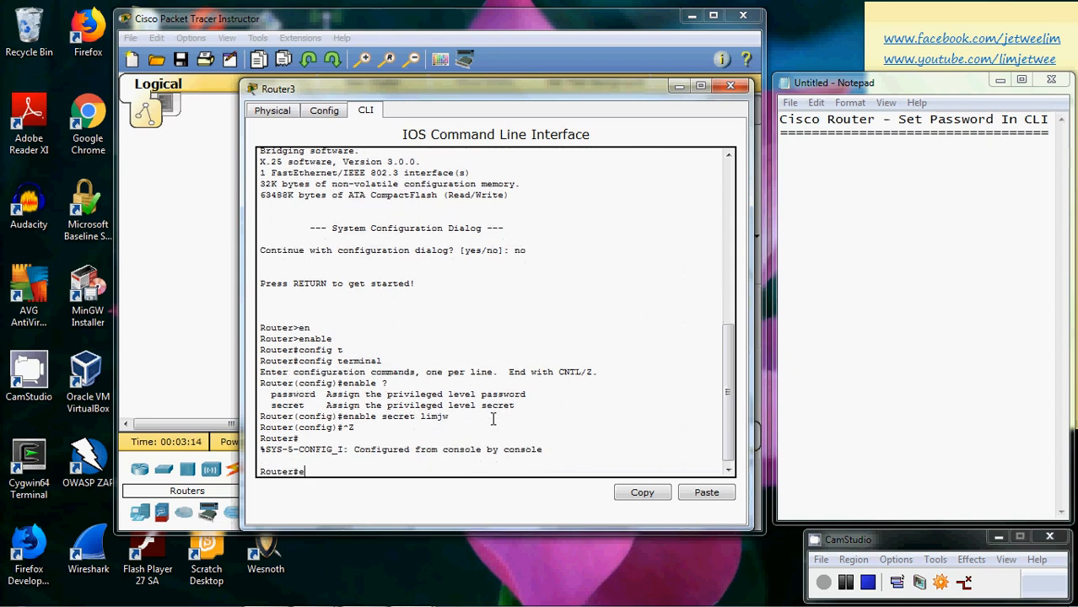
type("xit")
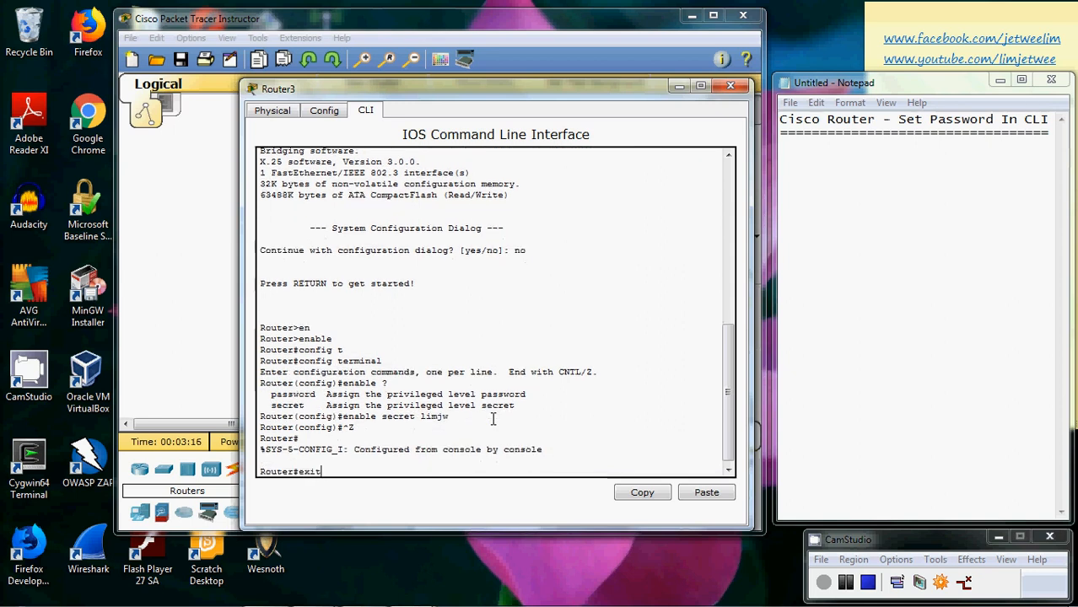
key("Return")
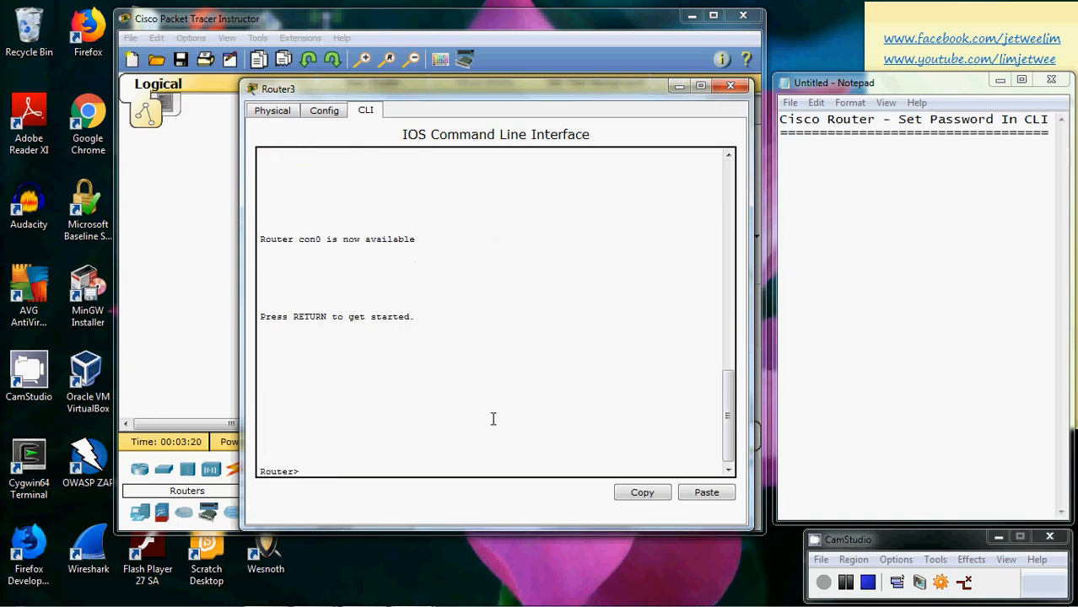
Run enable, answer the Password prompt with the secret, and reach Router#
type("en")
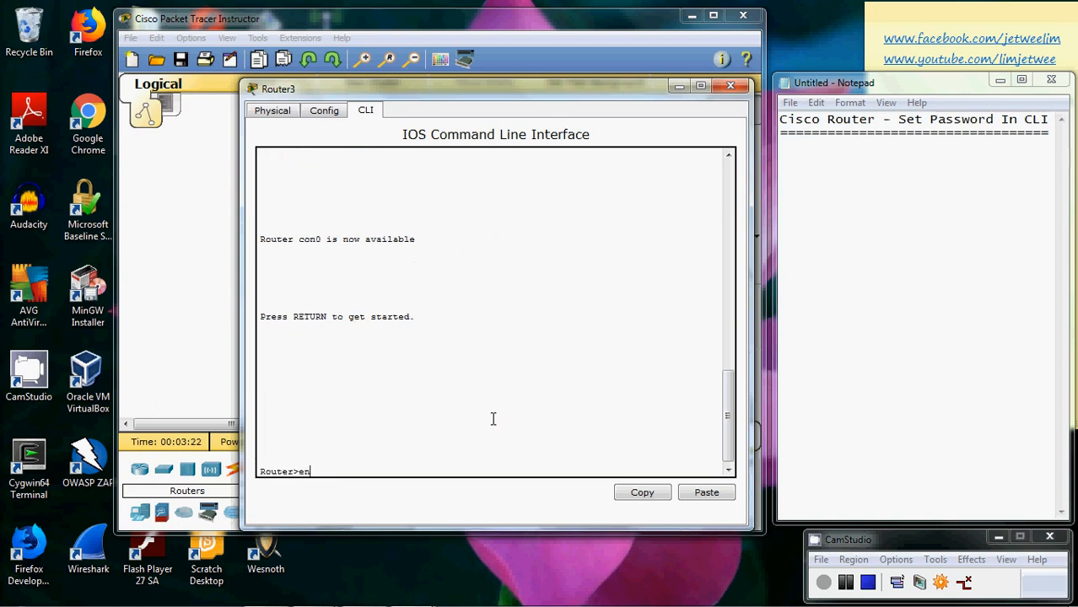
key("Return")
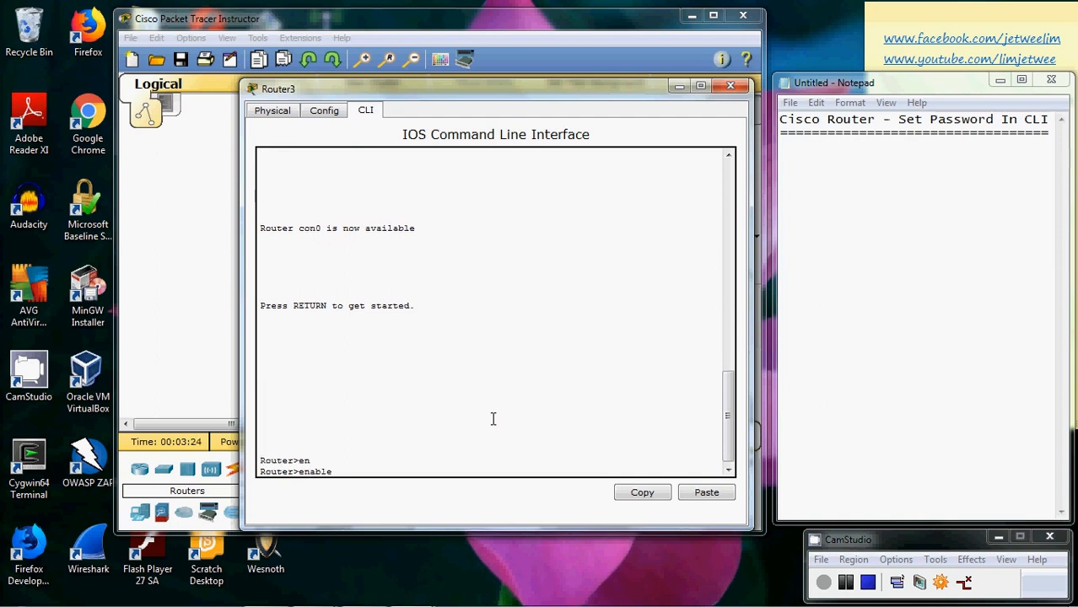
key("Return")
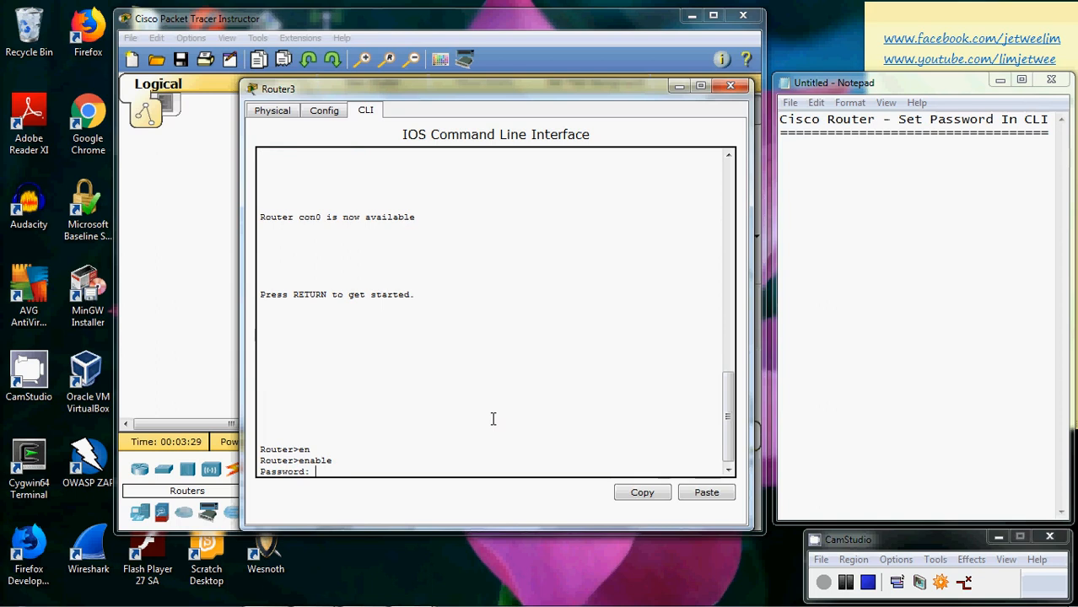
key("Return")
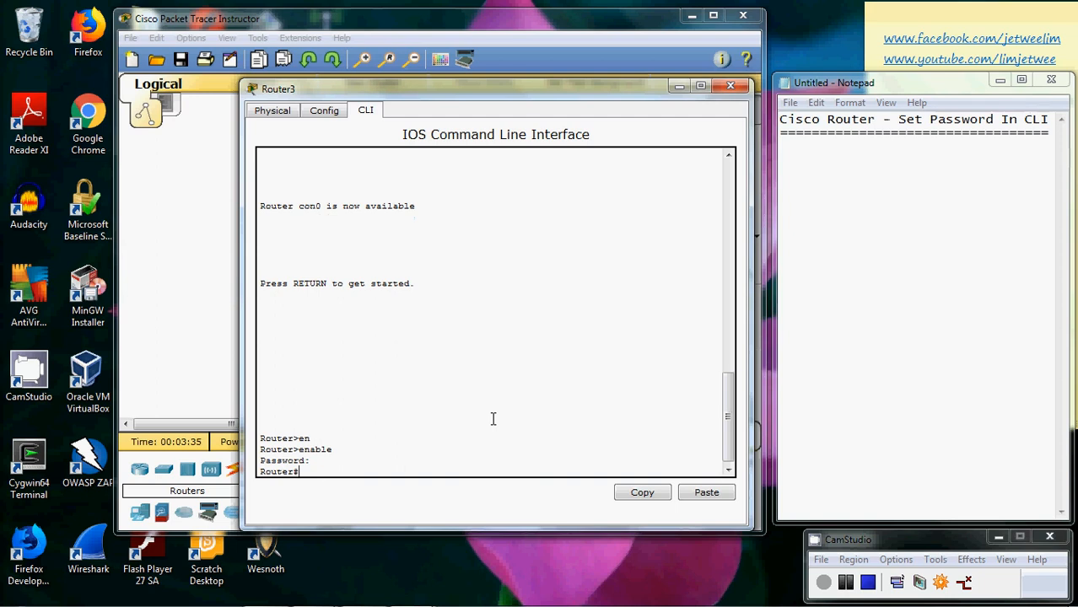